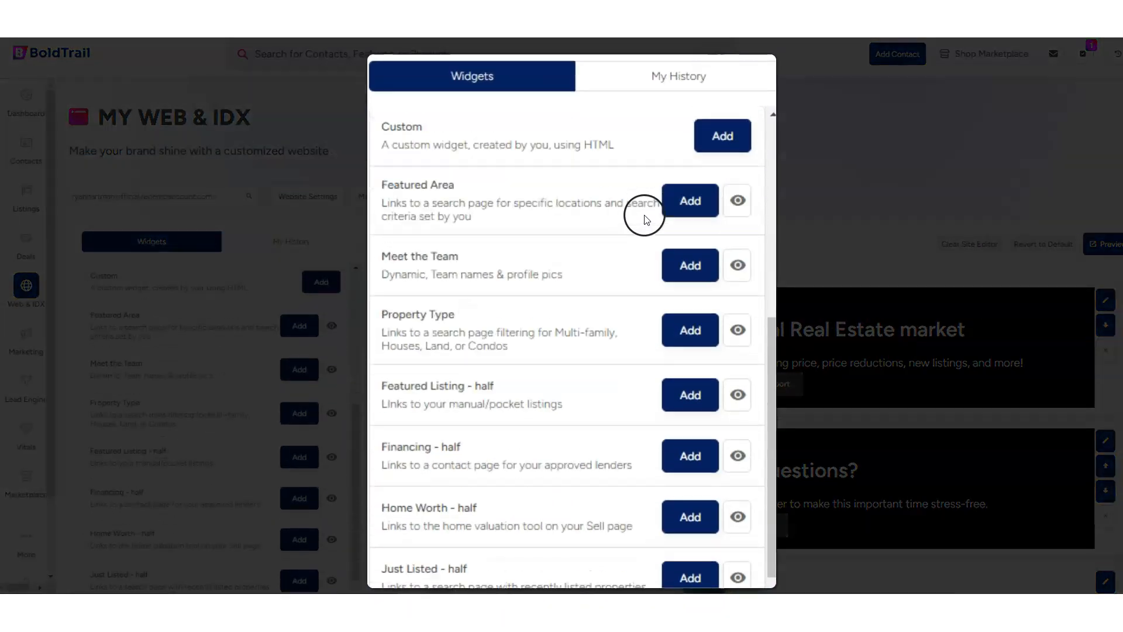
Scroll the widget list to the parent-site widgets and highlight Market Report
scroll("down", 3)
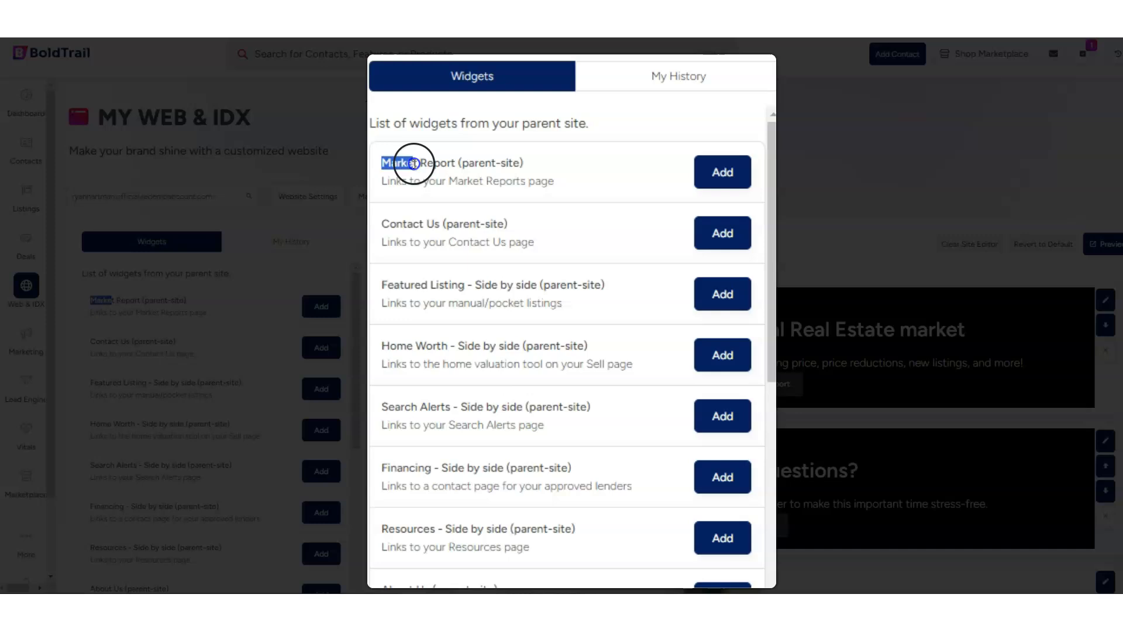
left_click_drag(384, 162, 551, 180)
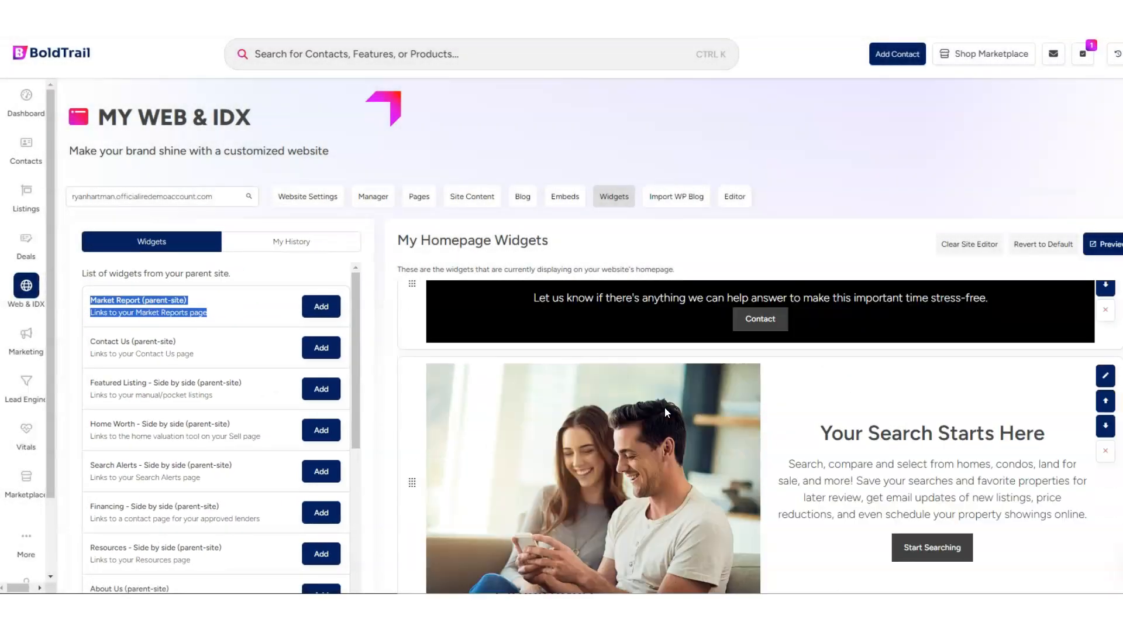
Add Market Report (parent-site) to the homepage and confirm the duplicate-name warning
left_click(320, 307)
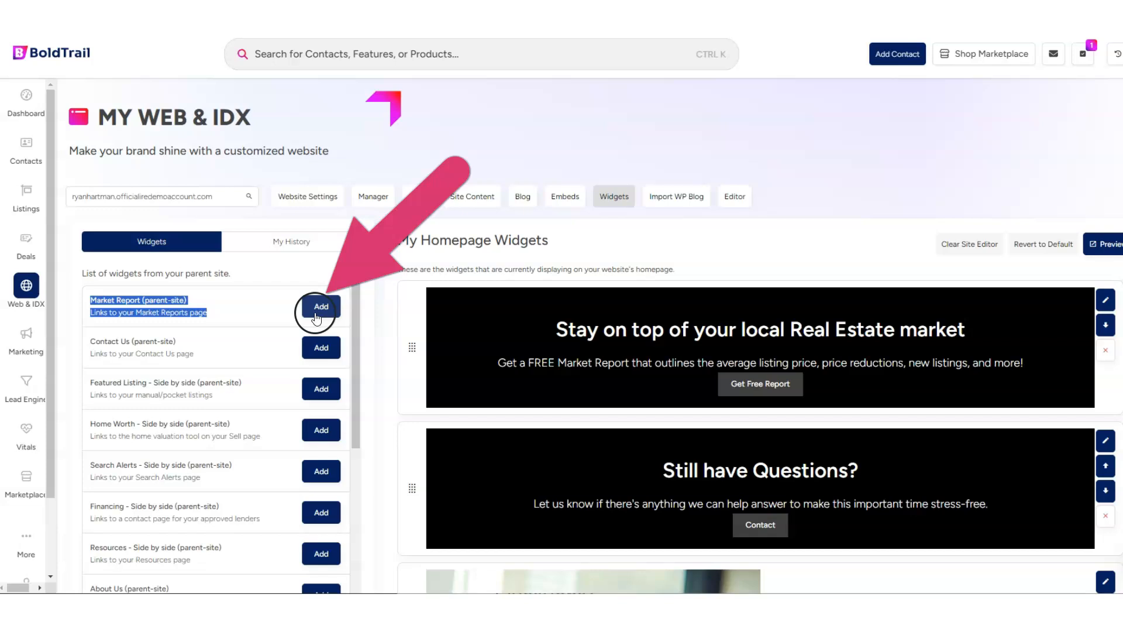
left_click(320, 306)
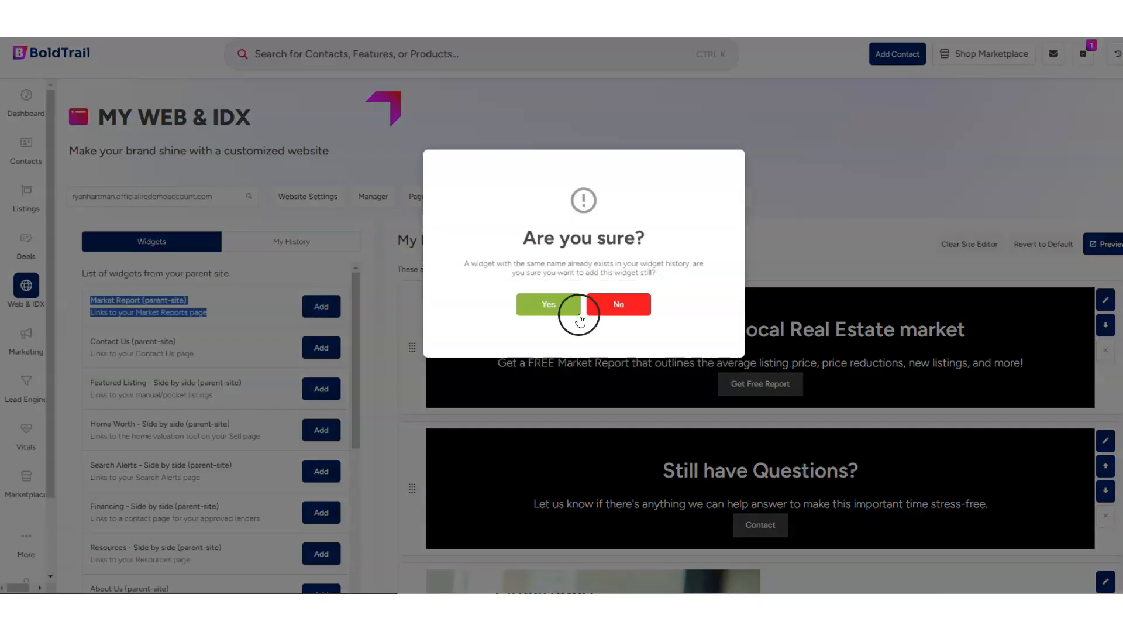
left_click(548, 304)
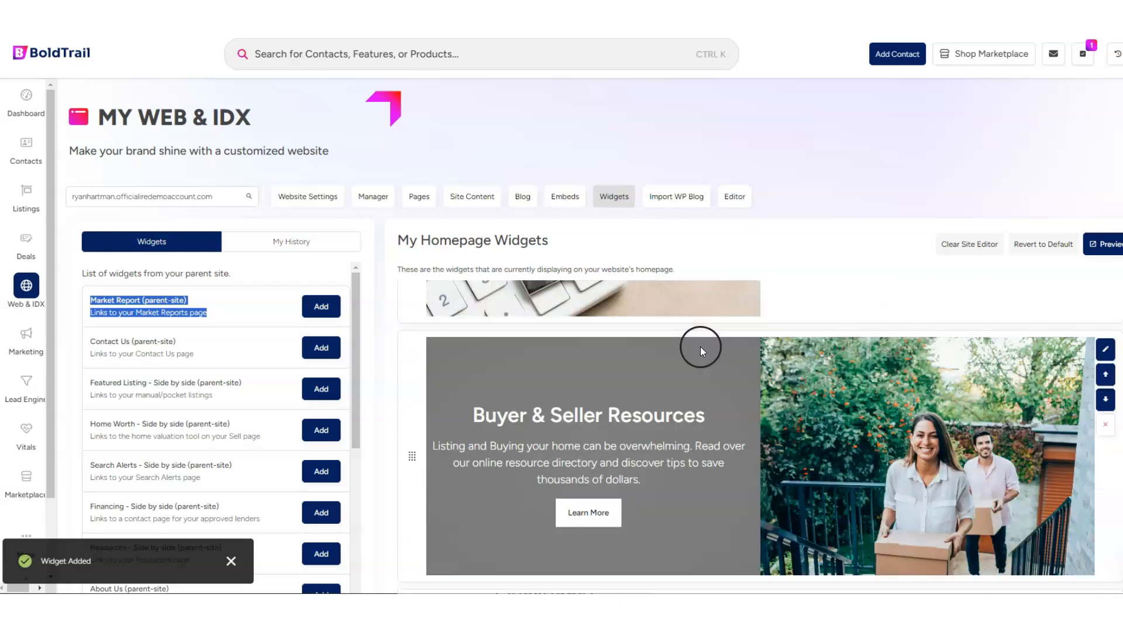
scroll("down", 3)
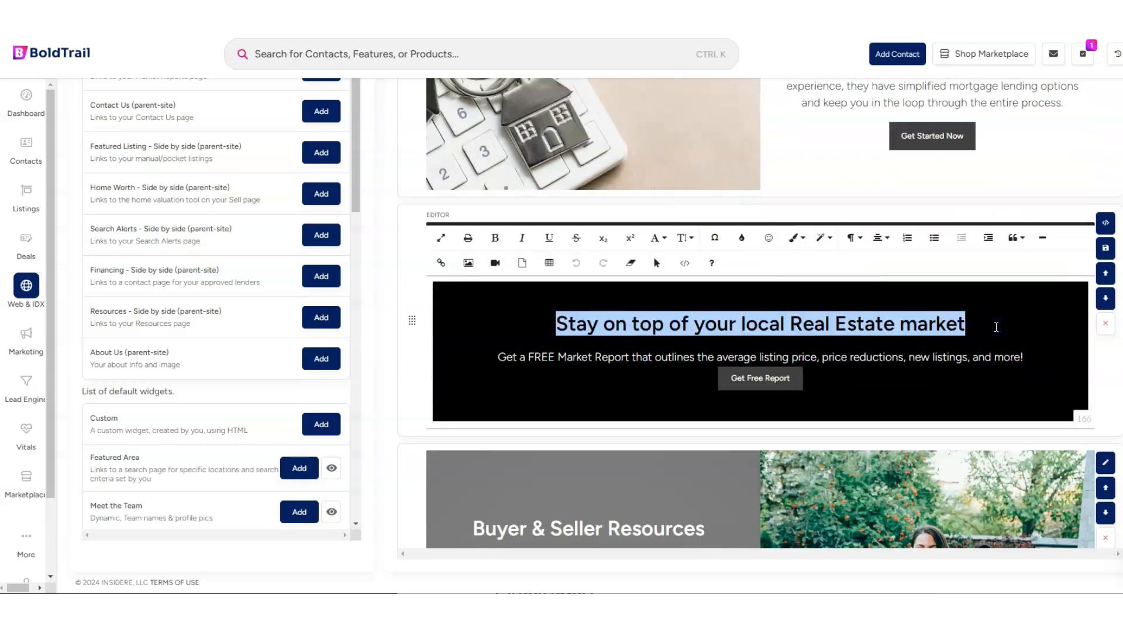
Retype the headline as 'Get A Monthly Report About Your Local Market'
type("Get A Monthly")
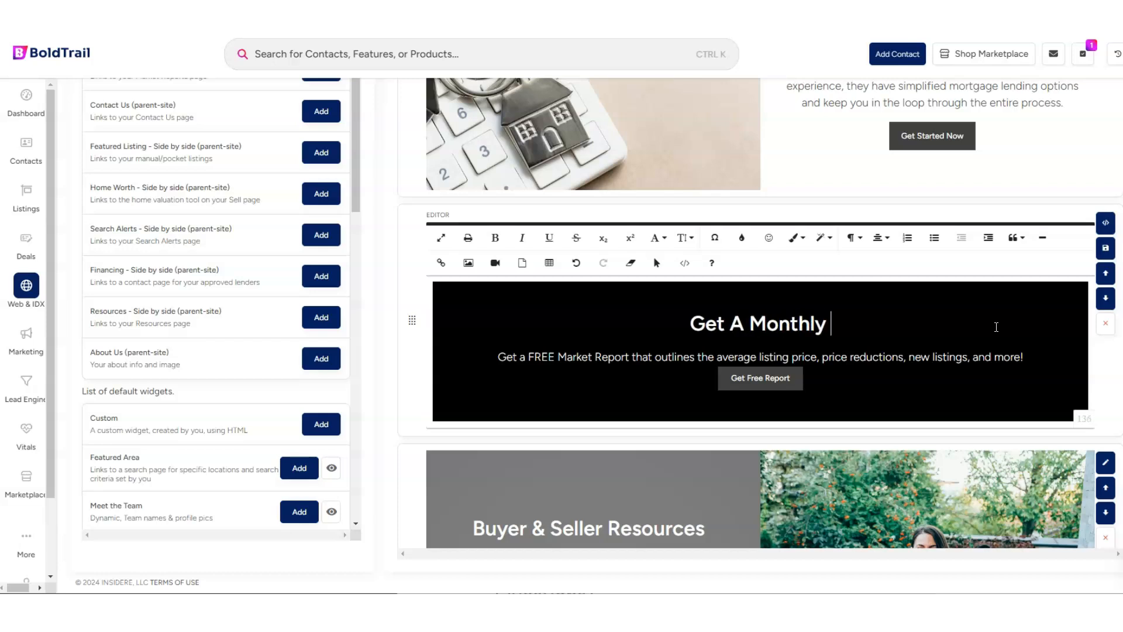
type("Report About Your Local Market")
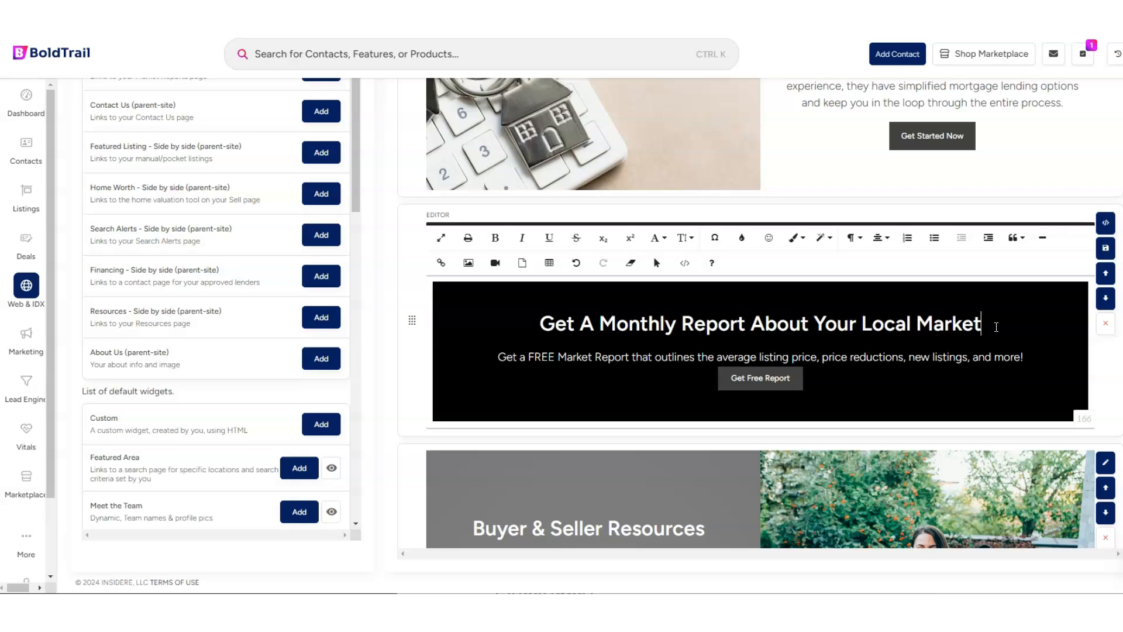
left_click(760, 378)
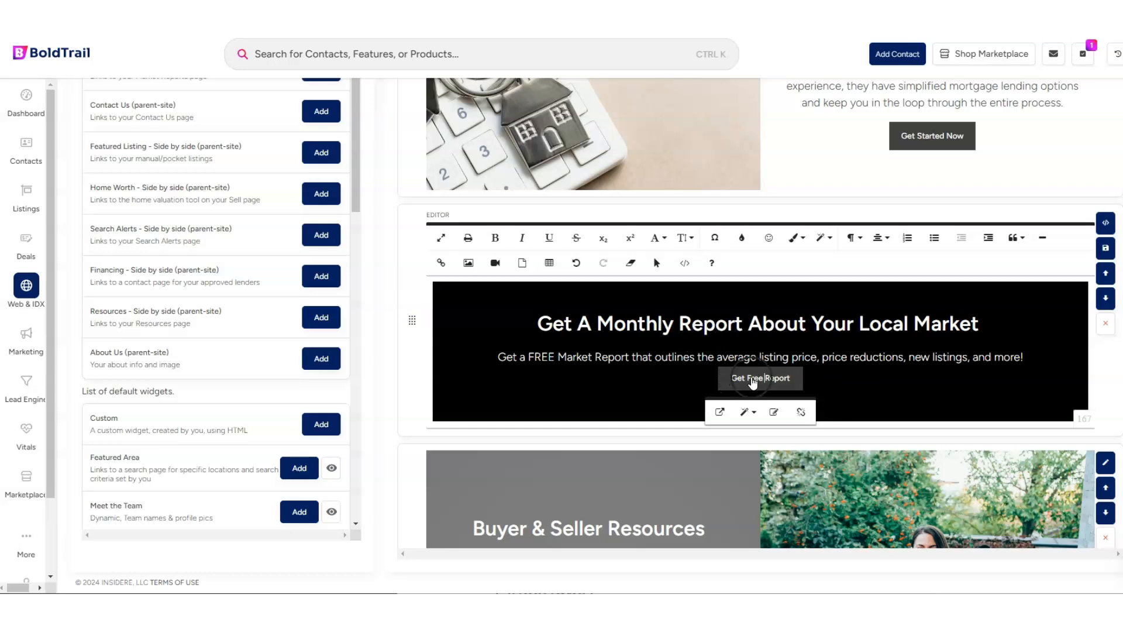
Show the Get Free Report button's link settings and select its /market-report.php address
left_click(775, 412)
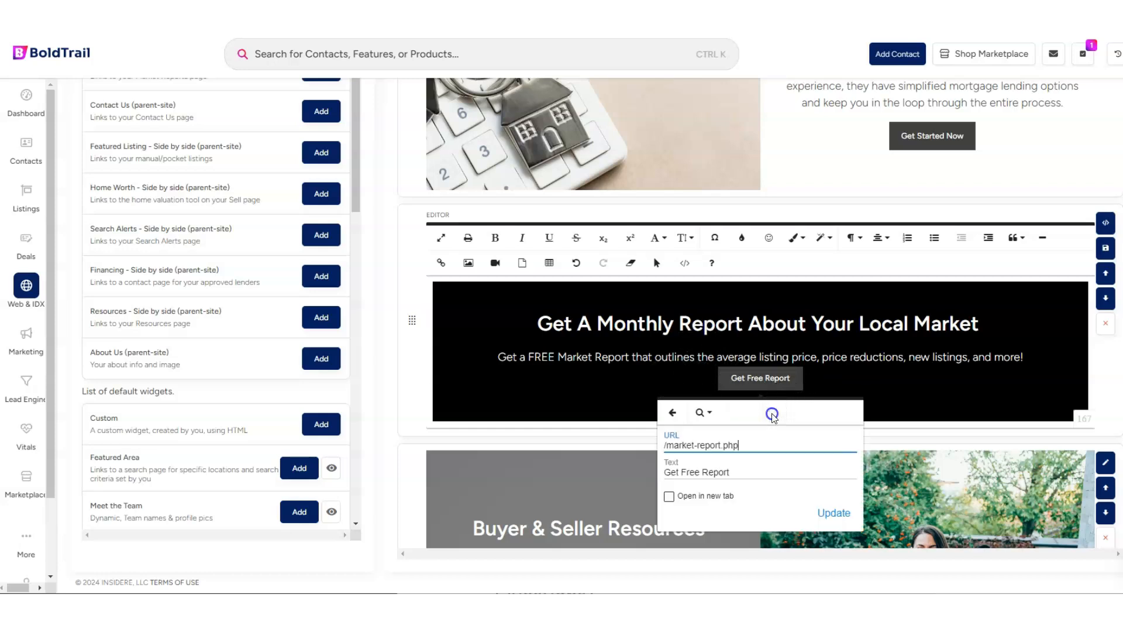
double_click(701, 444)
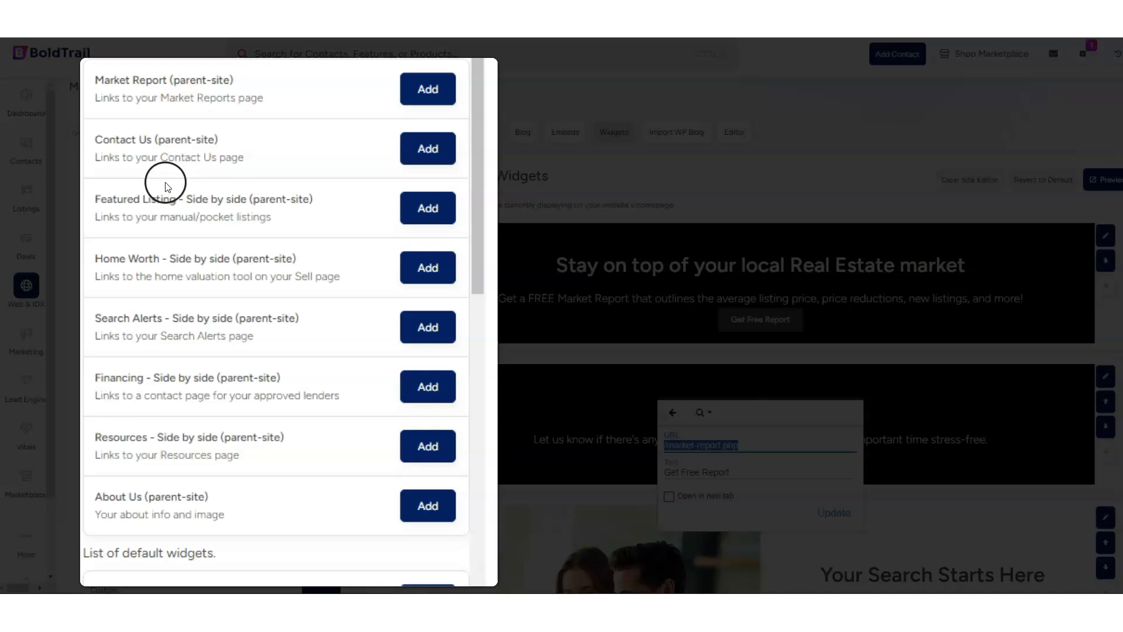
mouse_move(166, 220)
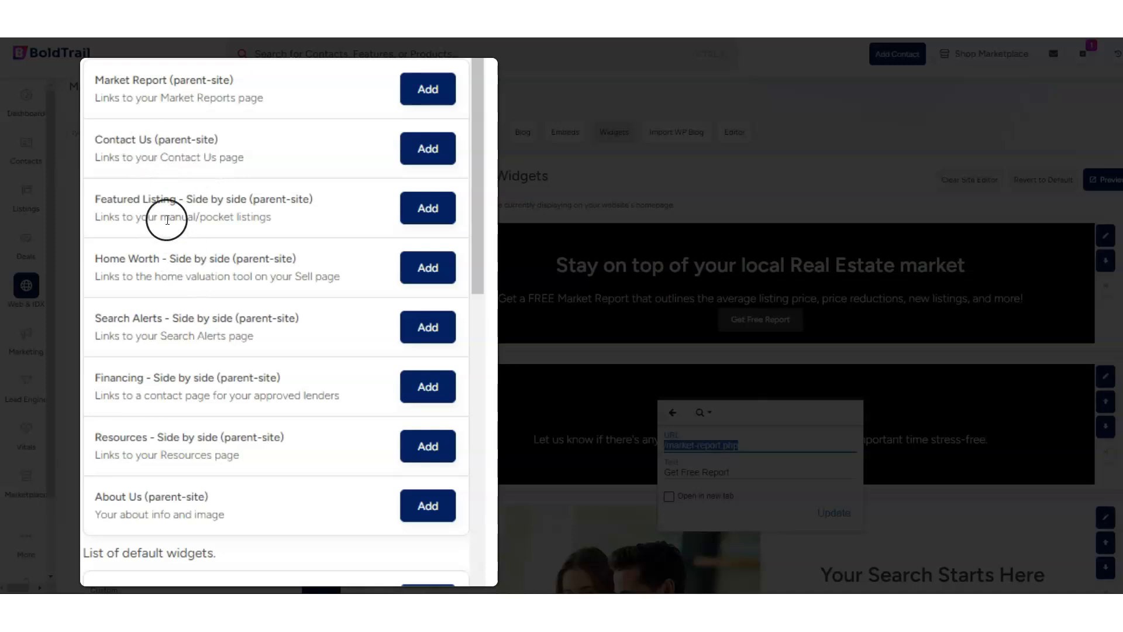
scroll("down", 3)
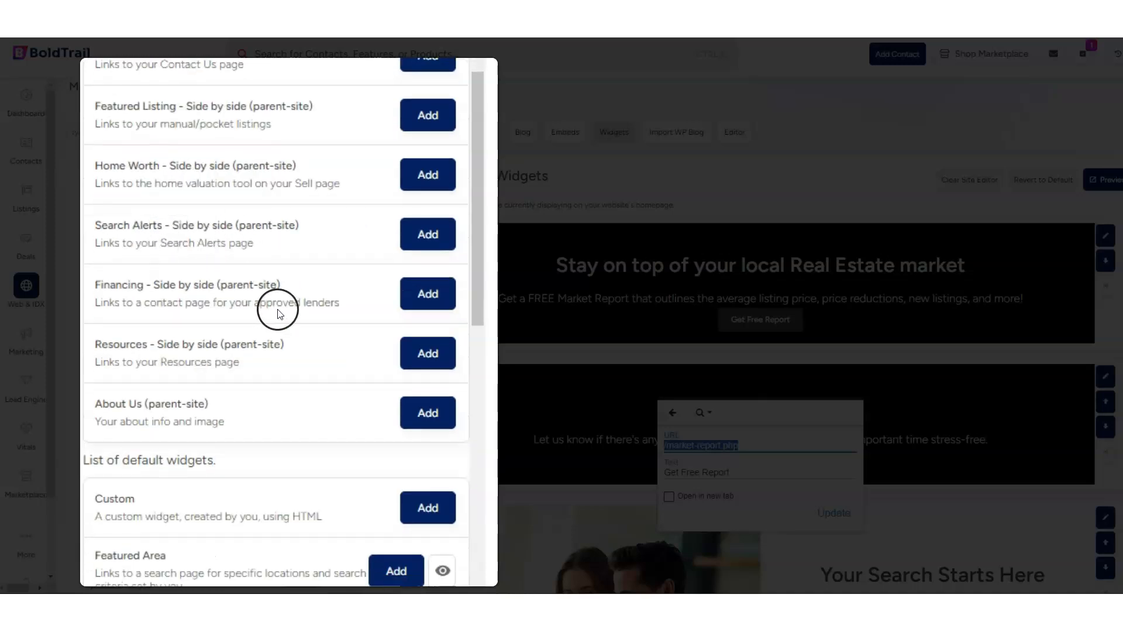
scroll("down", 3)
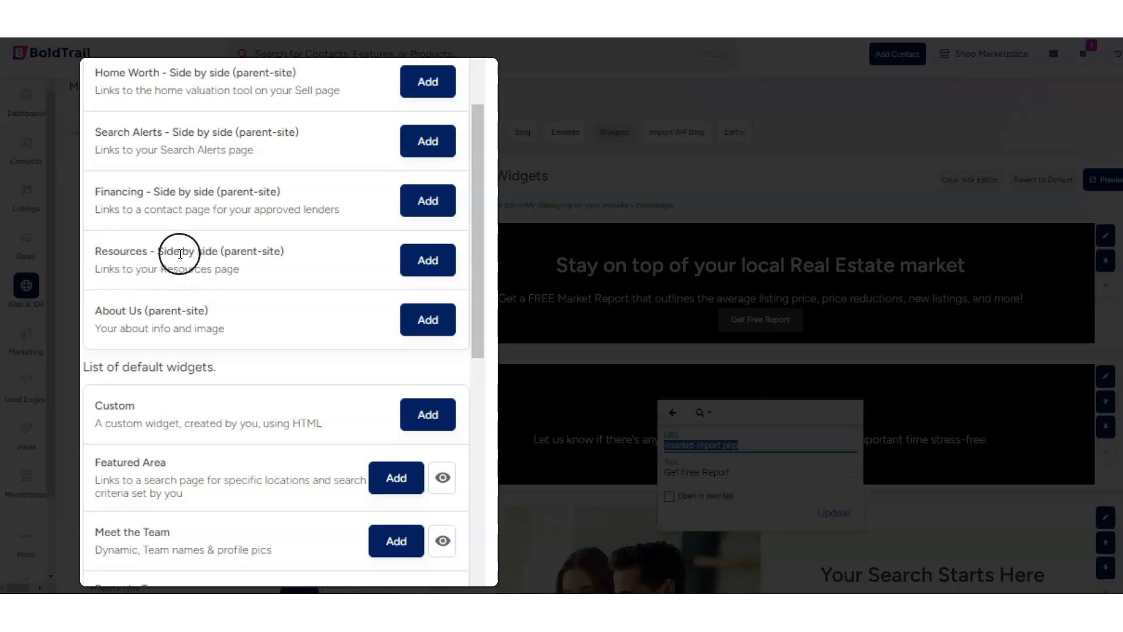
scroll("down", 3)
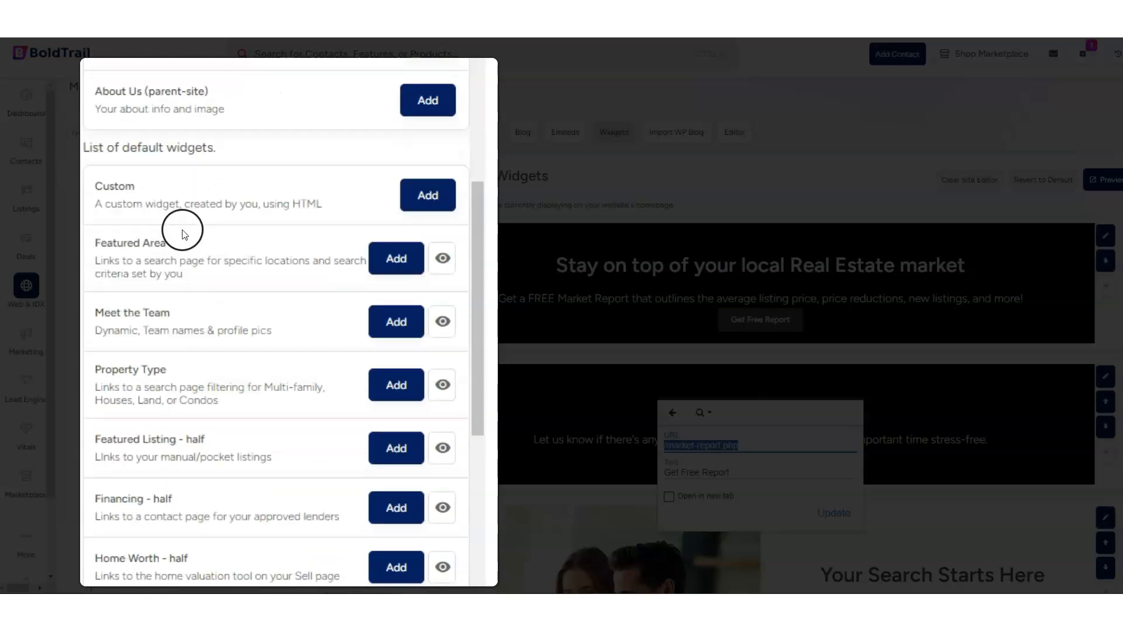
scroll("down", 3)
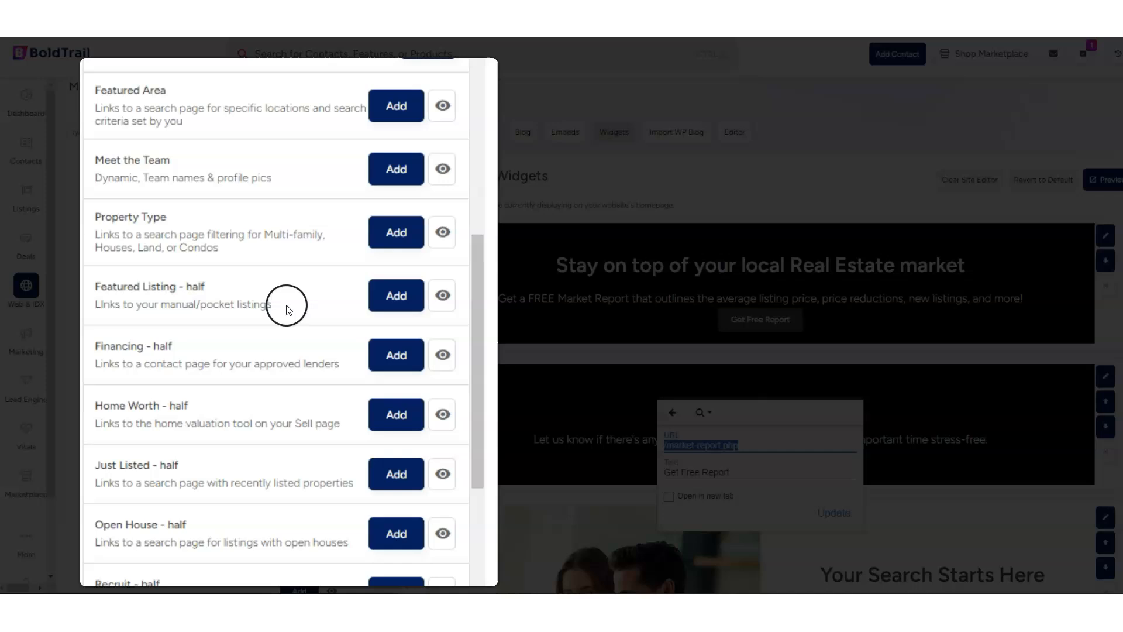
scroll("down", 3)
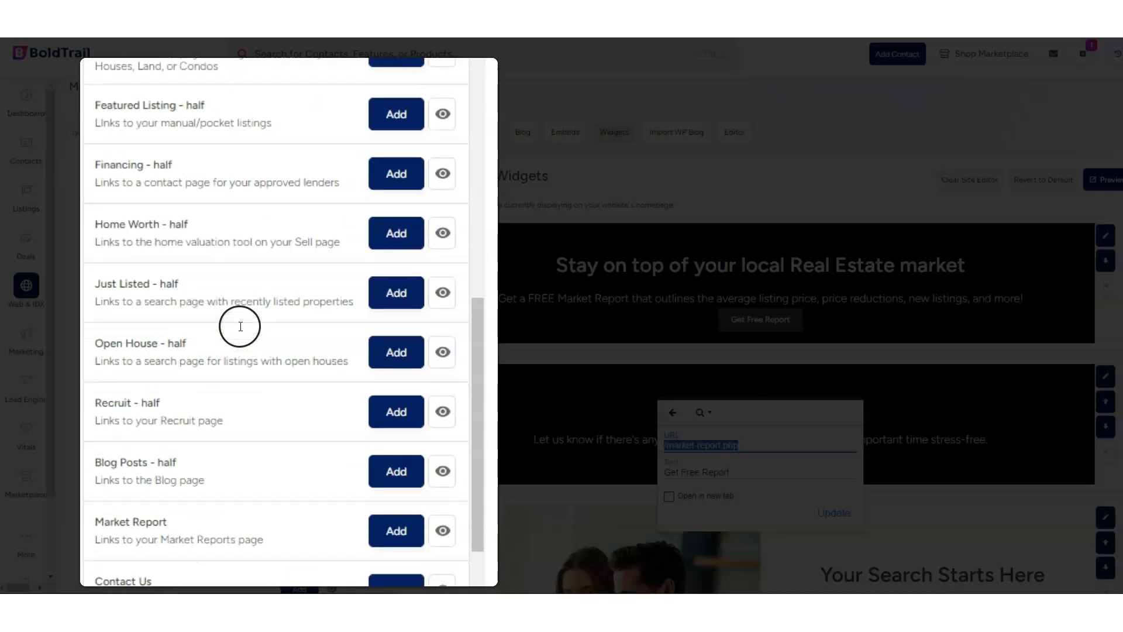
scroll("down", 3)
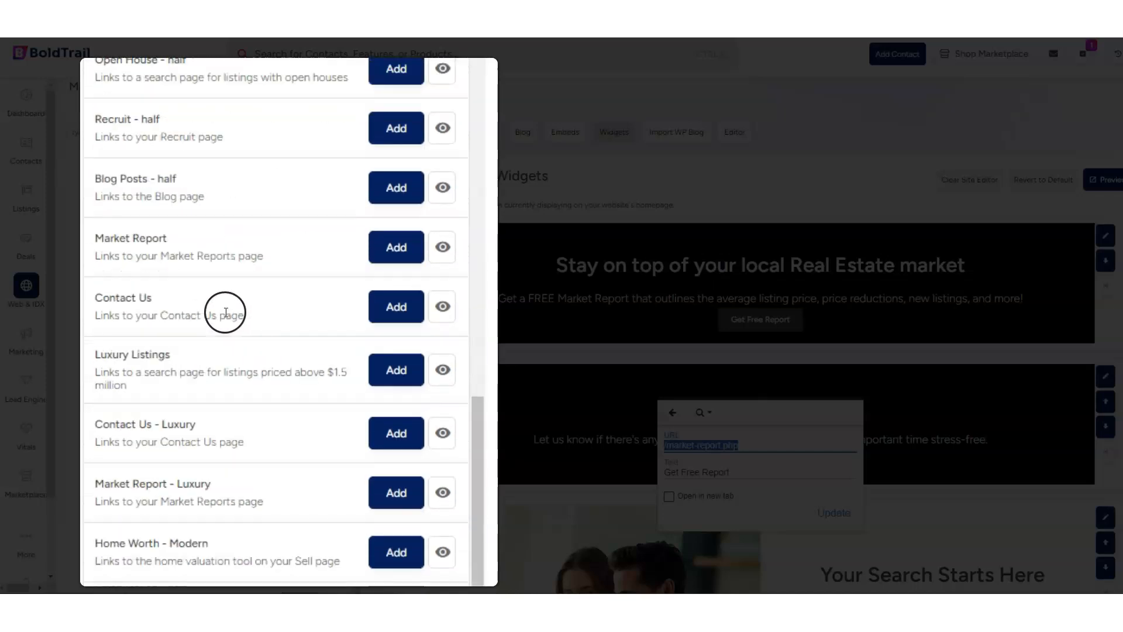
scroll("down", 3)
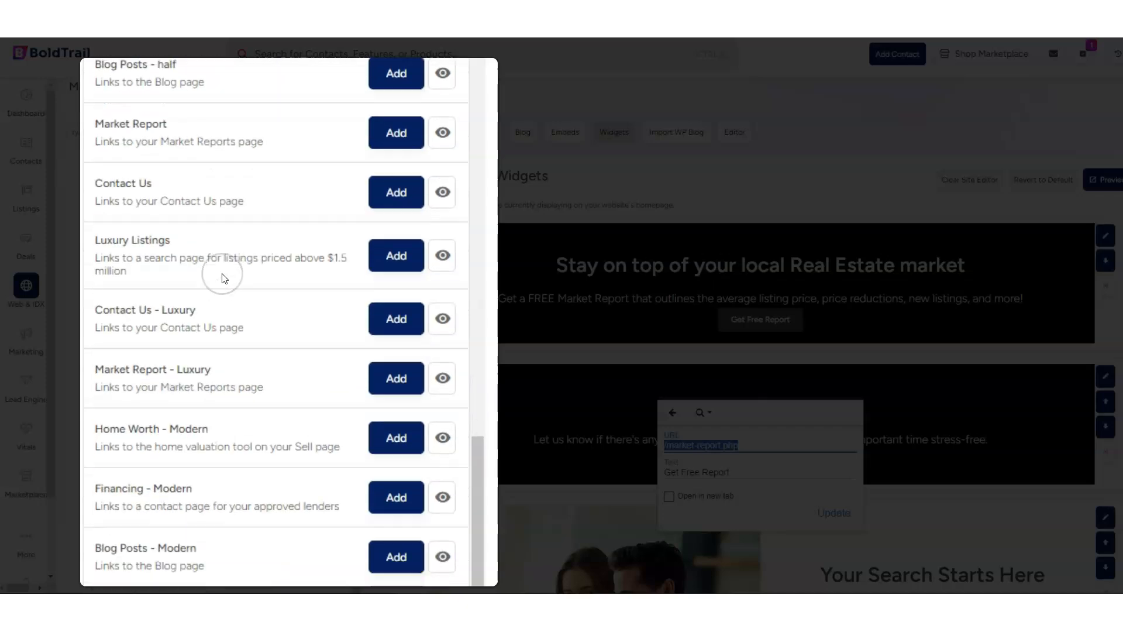